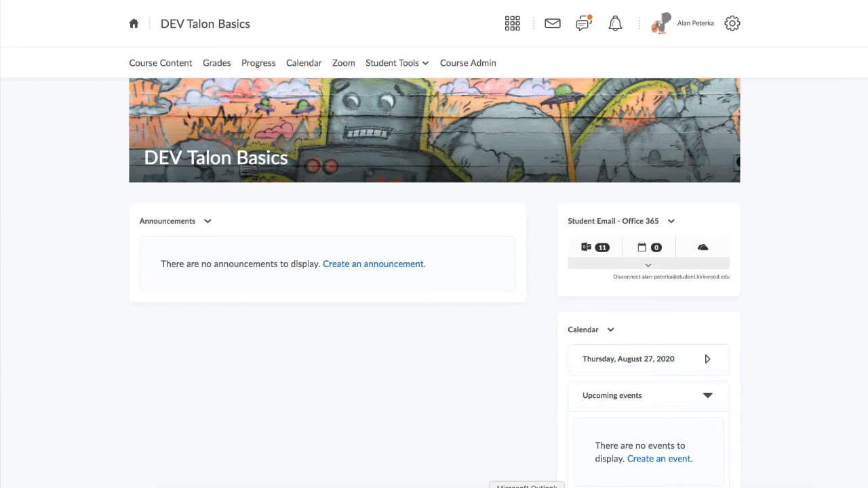
pyautogui.moveTo(89, 169)
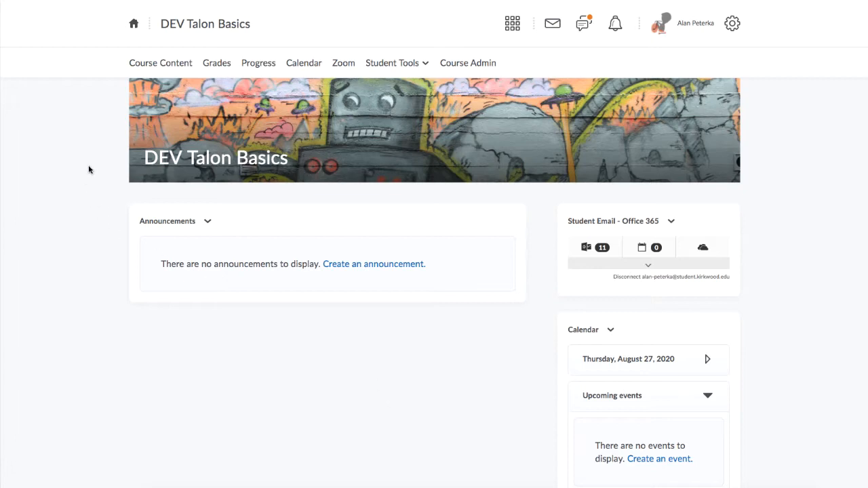
pyautogui.moveTo(343, 62)
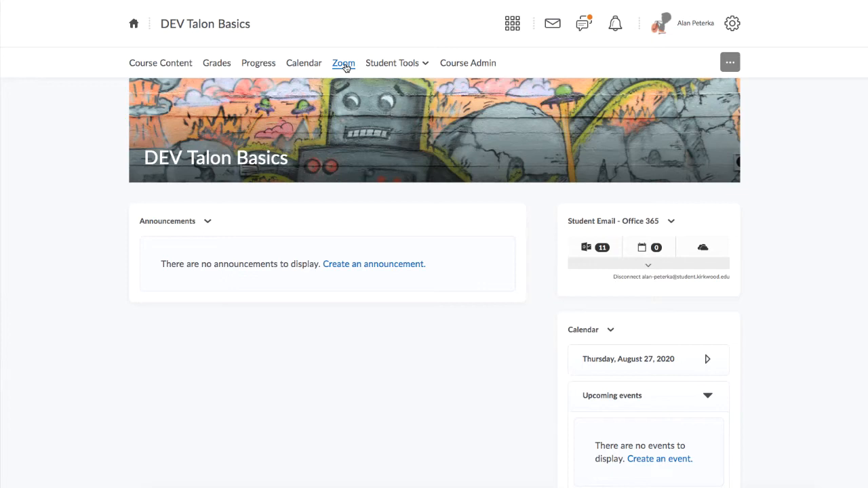
pyautogui.moveTo(344, 65)
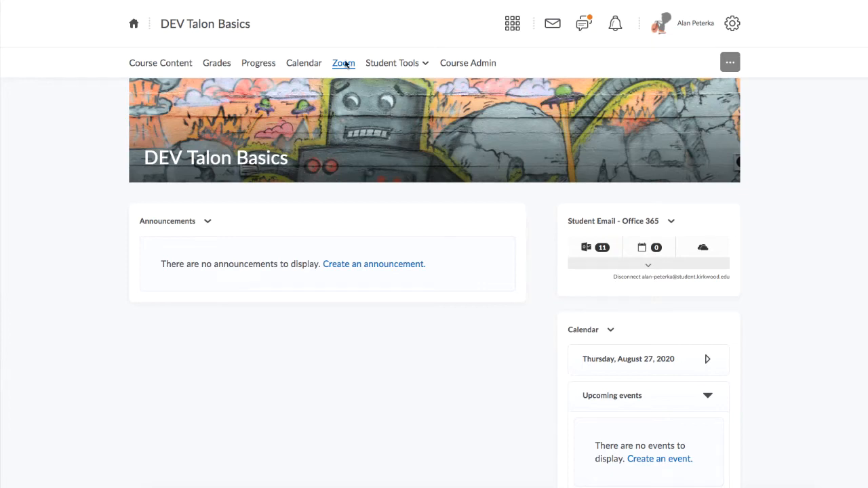
pyautogui.moveTo(111, 66)
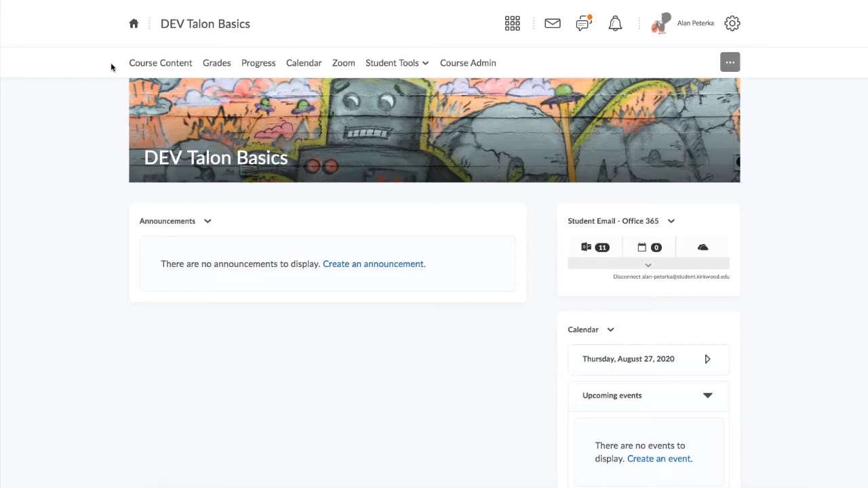
pyautogui.moveTo(182, 34)
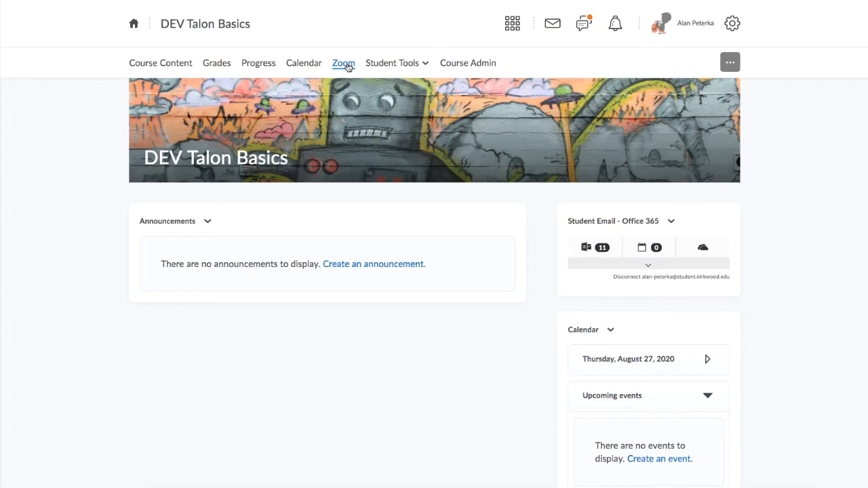
# Step: Open the course's Zoom page and let the empty Upcoming Meetings list load
pyautogui.click(342, 63)
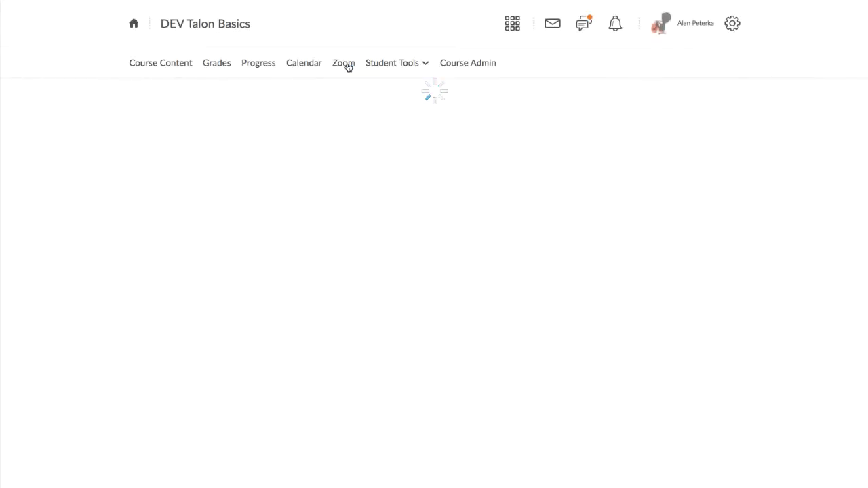
pyautogui.click(343, 63)
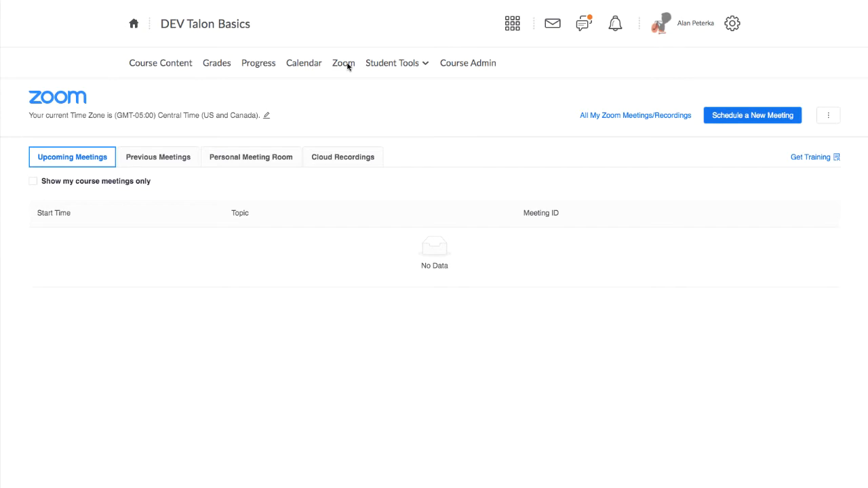
pyautogui.moveTo(455, 86)
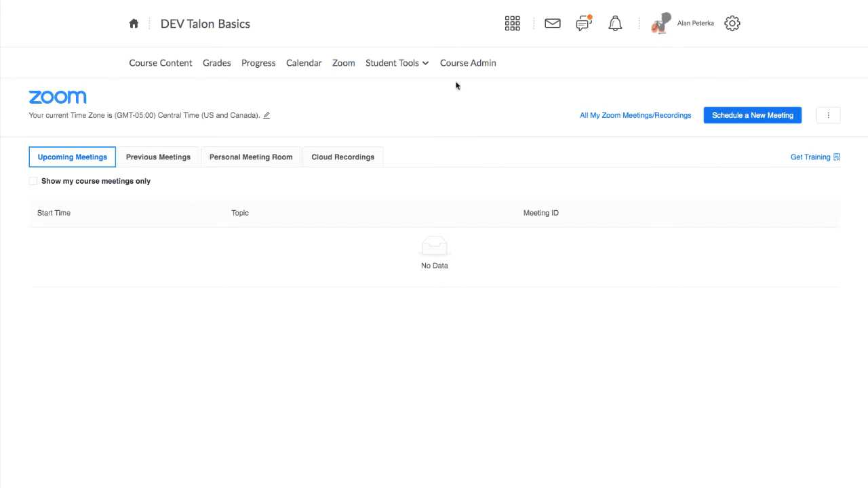
pyautogui.moveTo(407, 128)
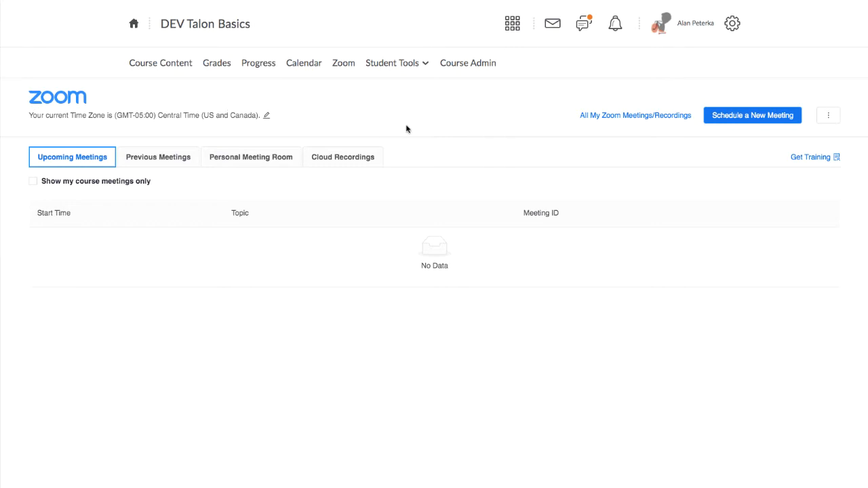
pyautogui.moveTo(746, 123)
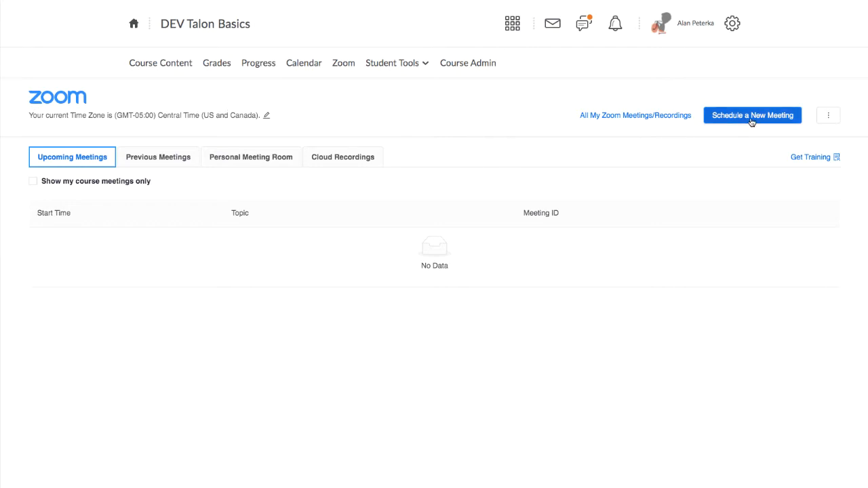
# Step: Schedule a new meeting and replace its topic with 'Talon Basics Zoom Meeting'
pyautogui.click(753, 114)
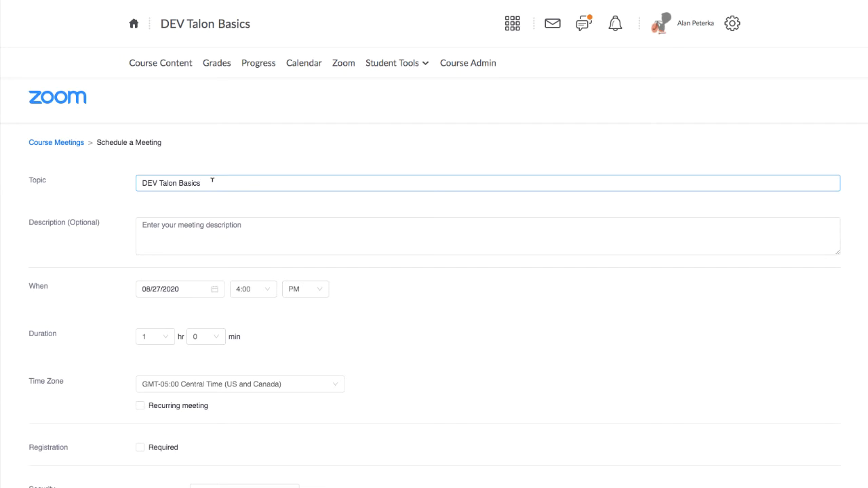
pyautogui.scroll(-3)
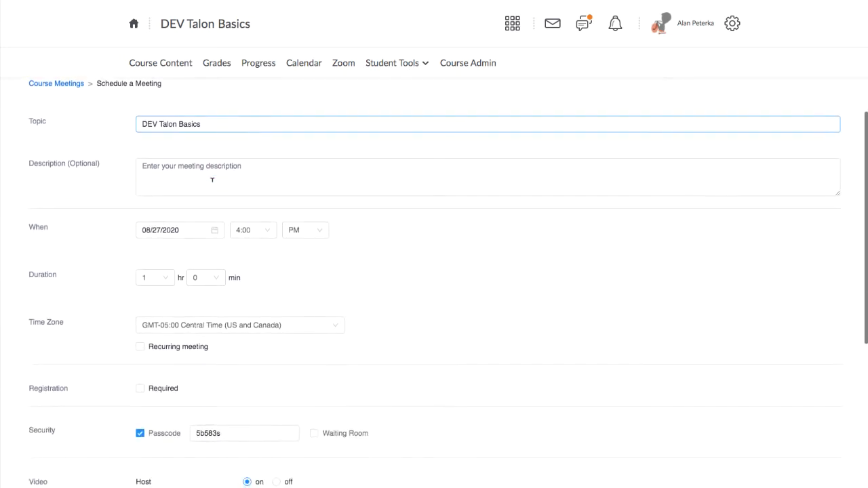
pyautogui.doubleClick(189, 124)
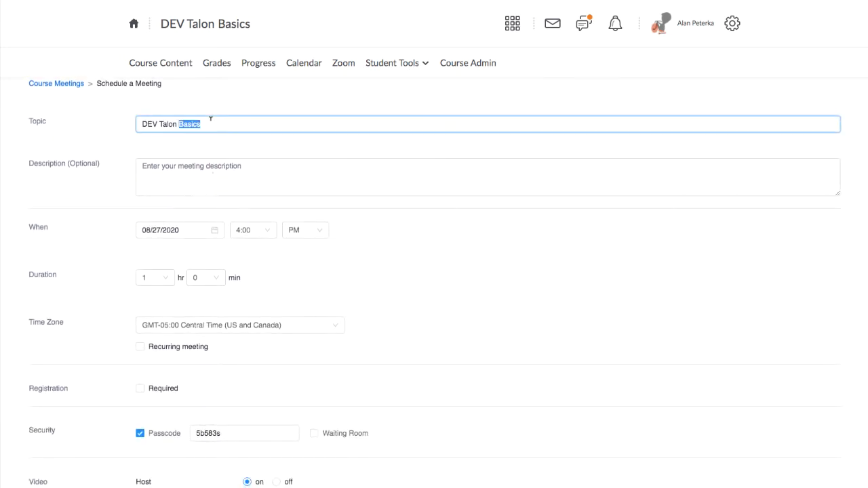
pyautogui.doubleClick(148, 124)
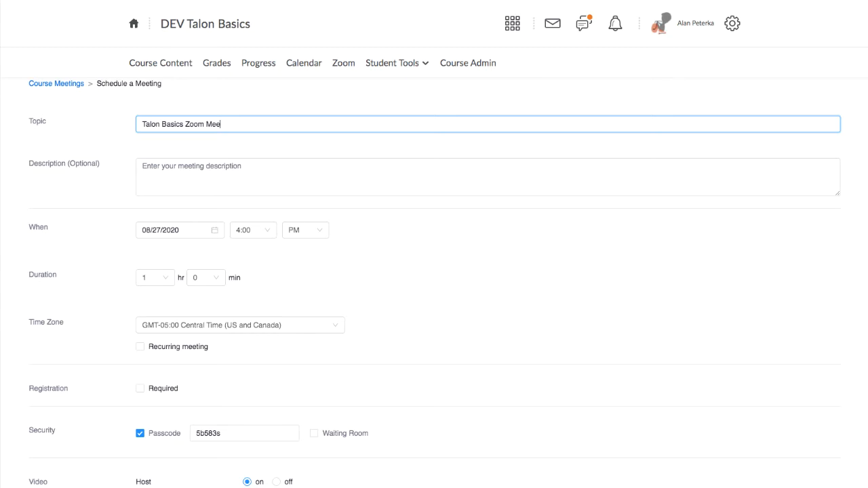
pyautogui.write('ting')
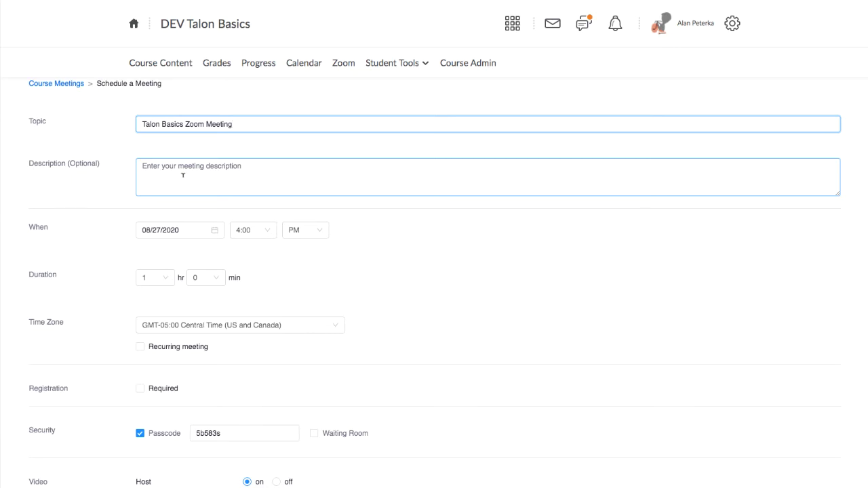
pyautogui.scroll(-3)
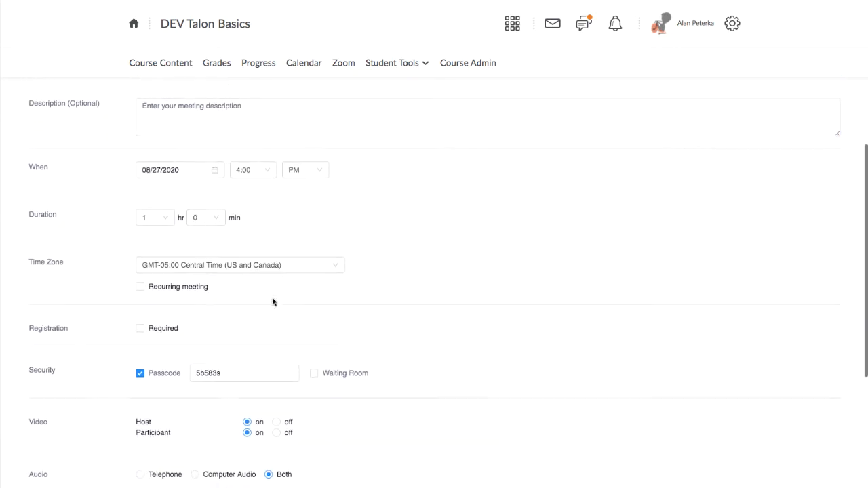
pyautogui.click(175, 169)
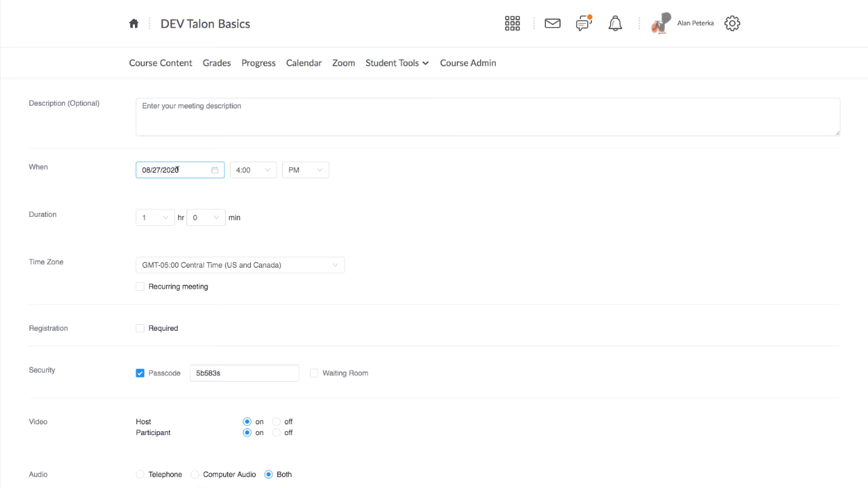
pyautogui.click(180, 169)
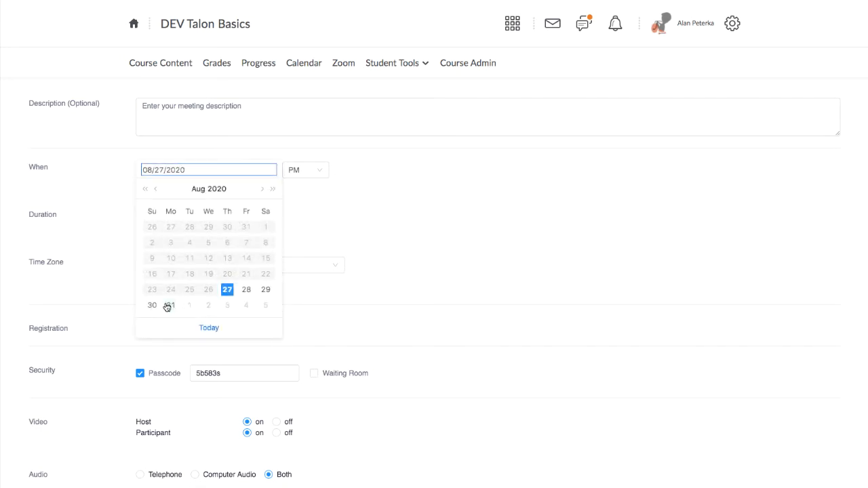
pyautogui.click(170, 306)
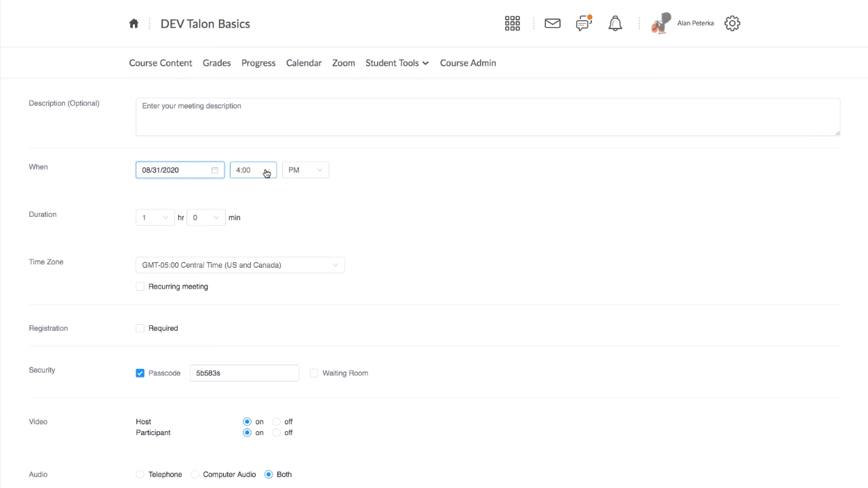
pyautogui.click(253, 169)
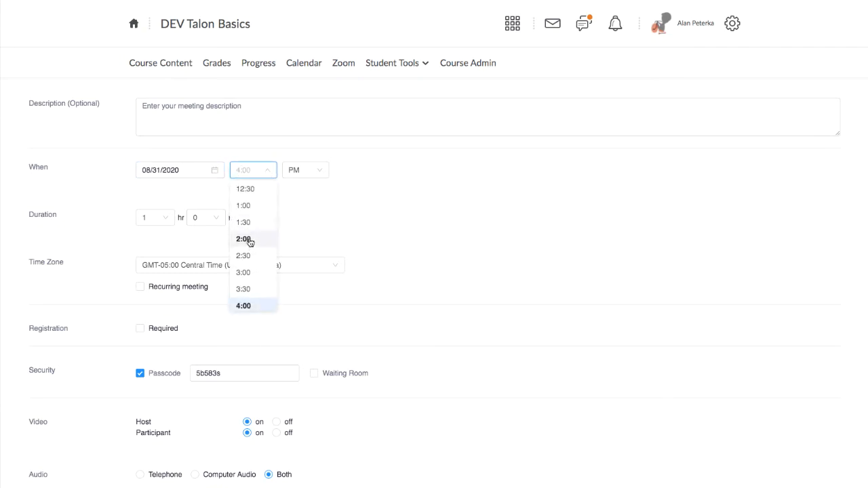
pyautogui.click(243, 238)
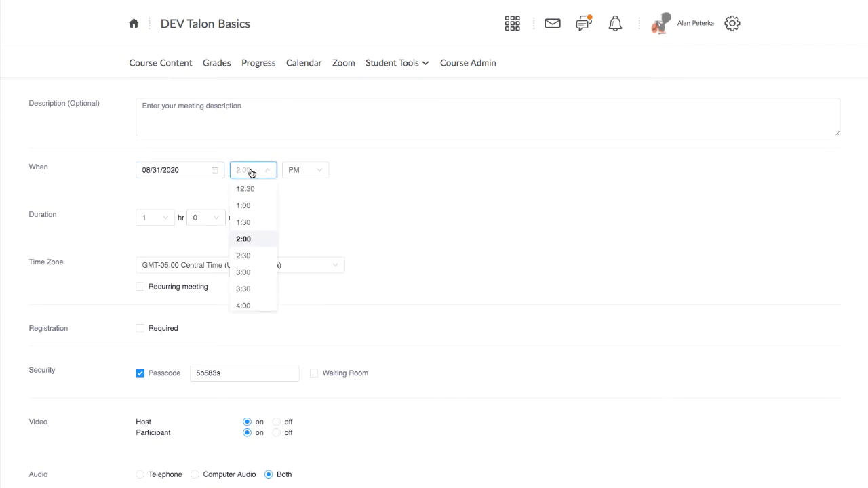
pyautogui.write('2')
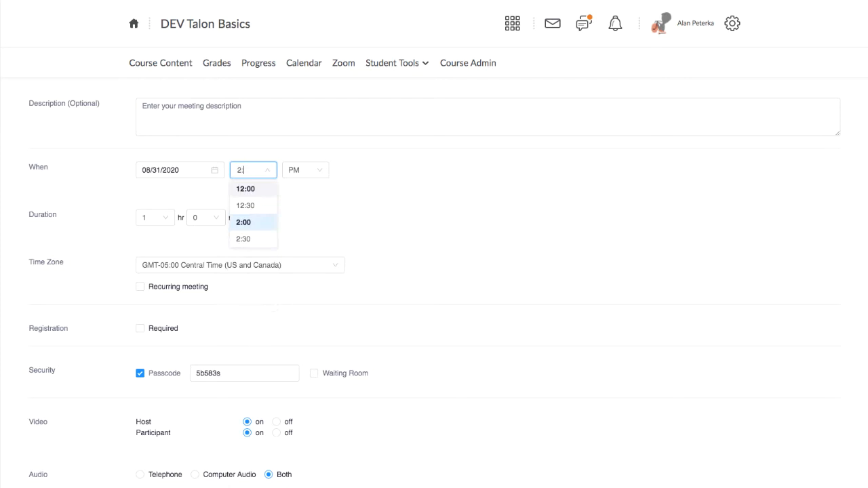
pyautogui.write(':10')
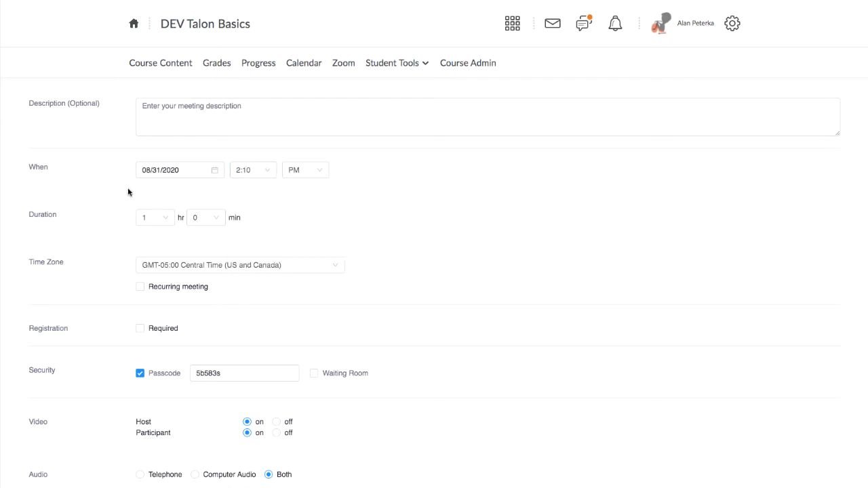
pyautogui.click(155, 217)
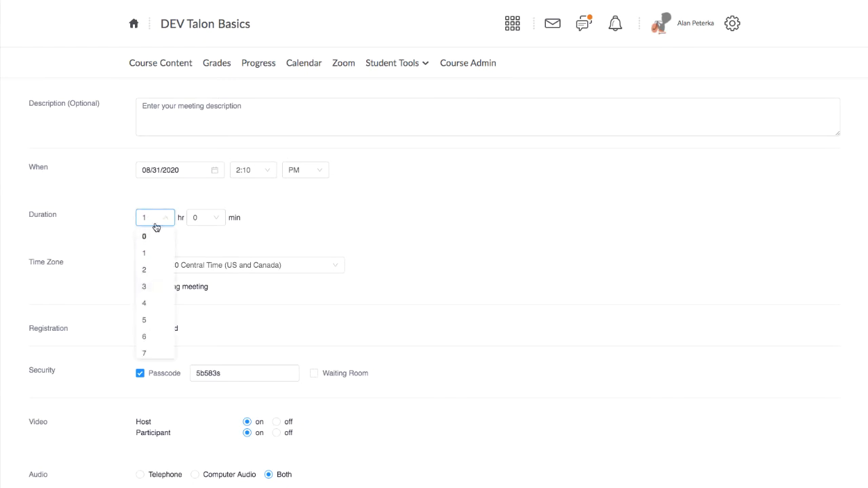
pyautogui.click(205, 217)
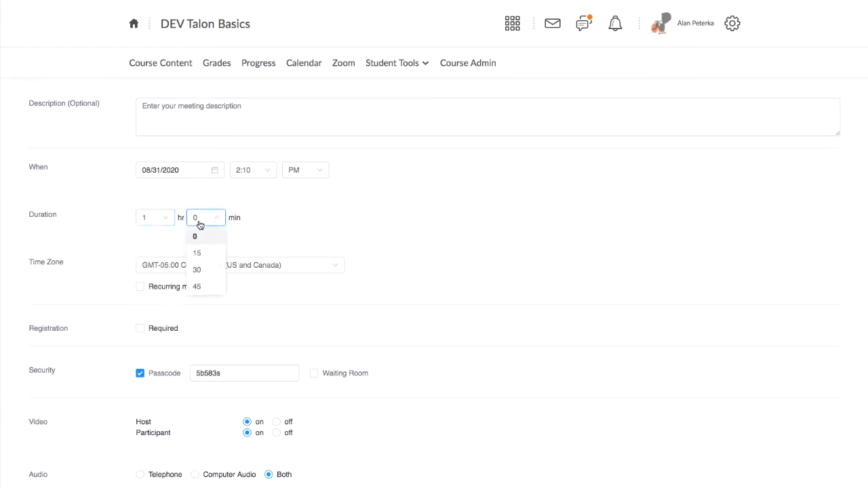
pyautogui.moveTo(207, 295)
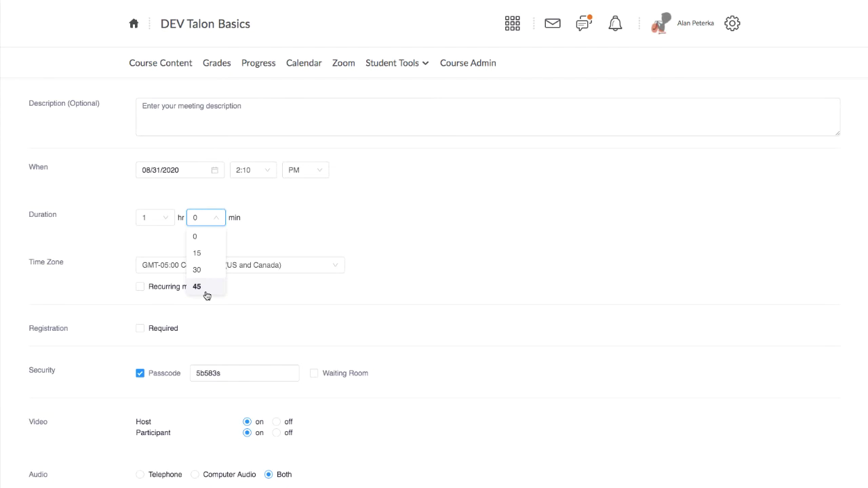
pyautogui.click(155, 217)
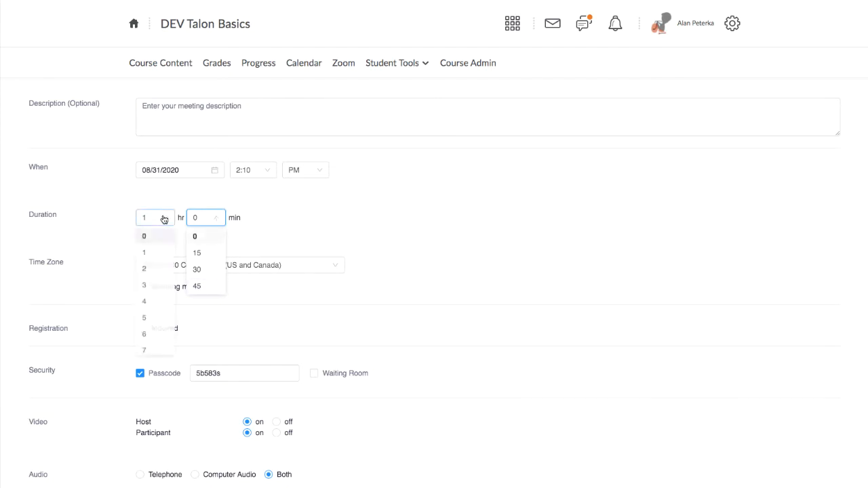
pyautogui.click(125, 235)
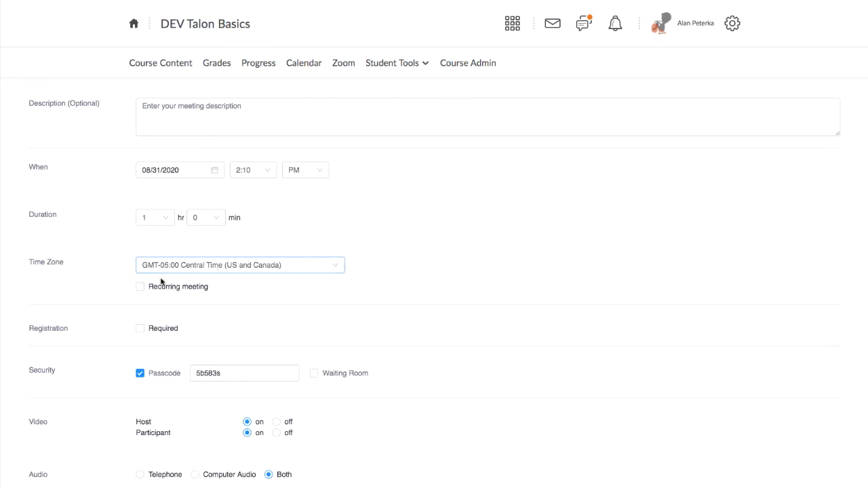
# Step: Make the meeting recur weekly on Monday, Wednesday and Friday instead of Thursday
pyautogui.click(139, 287)
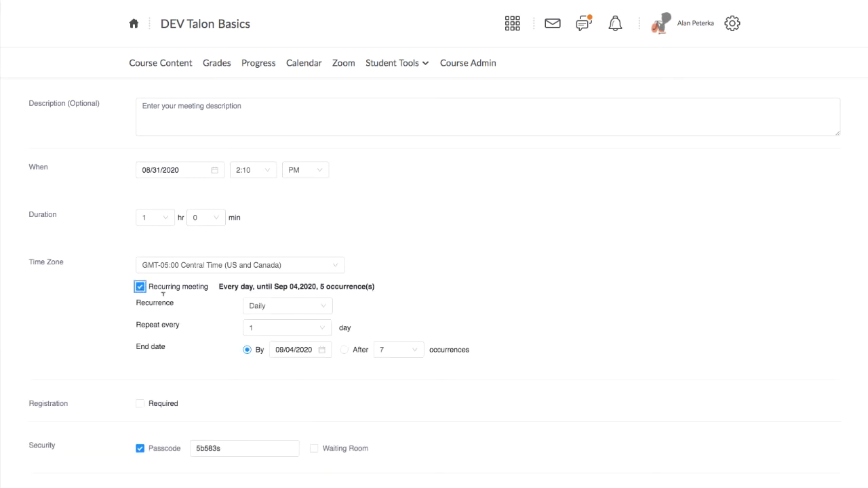
pyautogui.moveTo(205, 308)
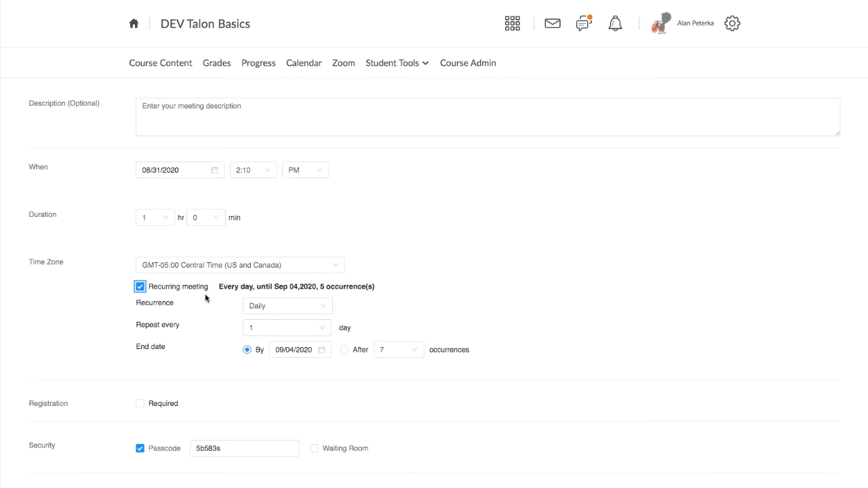
pyautogui.click(286, 306)
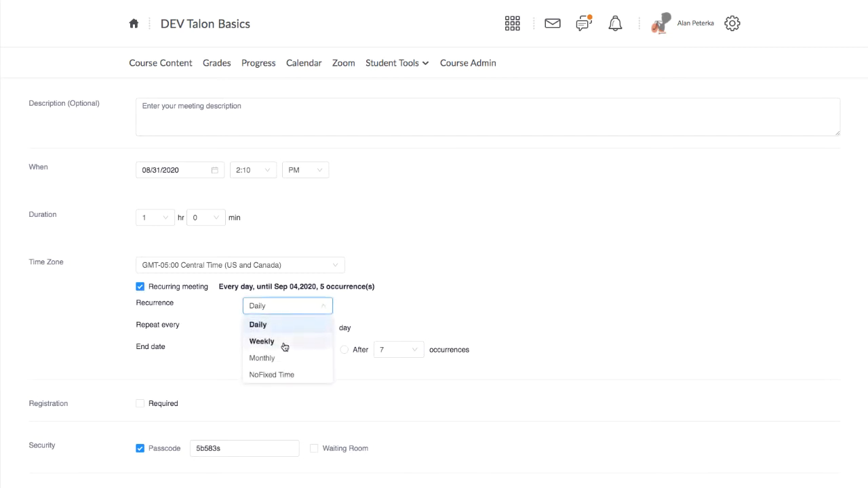
pyautogui.click(261, 341)
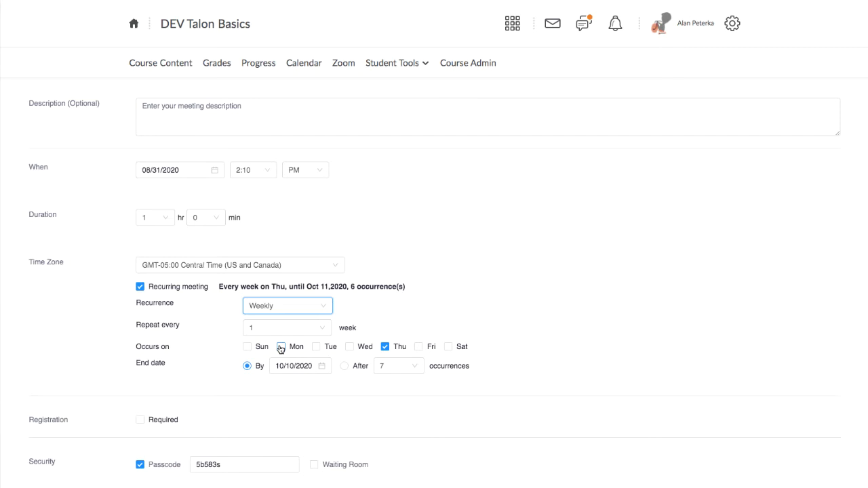
pyautogui.click(349, 347)
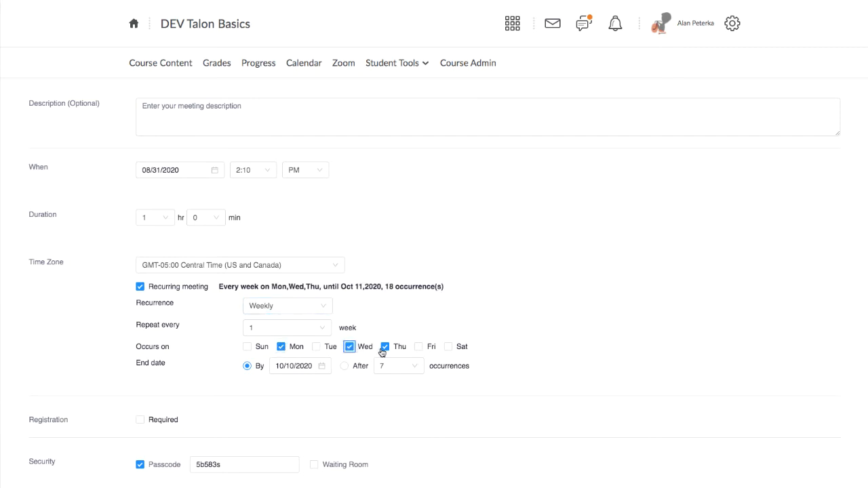
pyautogui.click(385, 347)
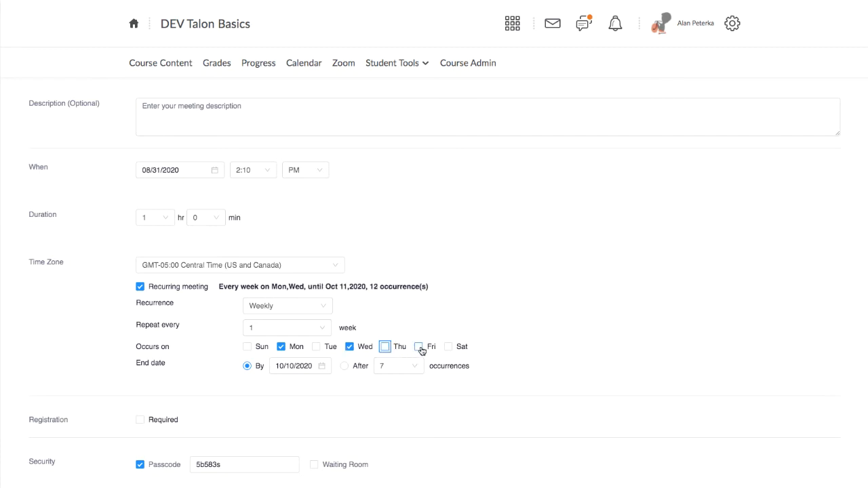
pyautogui.click(419, 347)
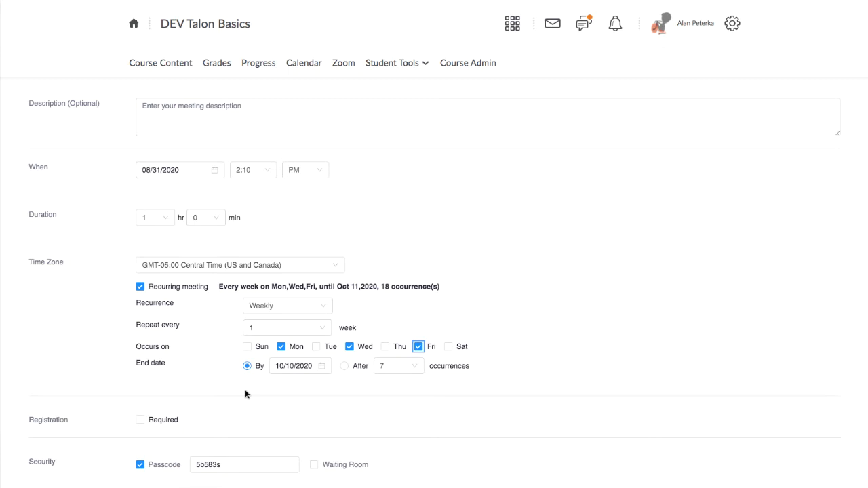
# Step: Set the recurrence end date to December 14, 2020
pyautogui.click(295, 366)
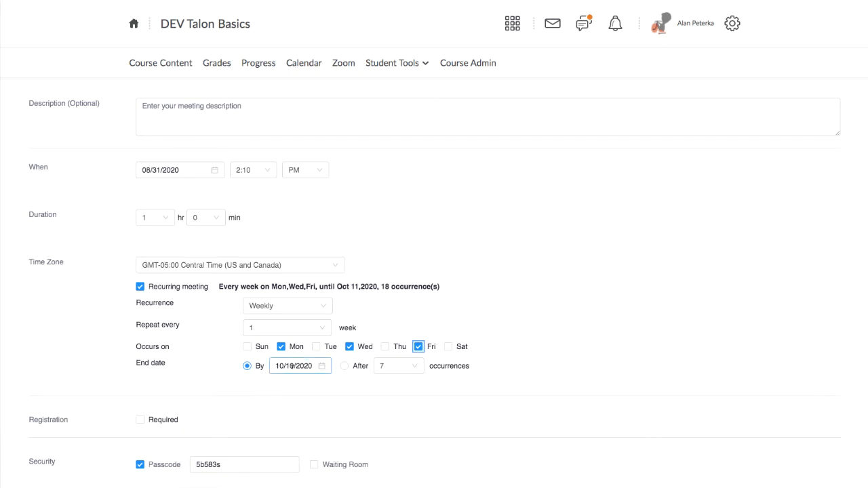
pyautogui.click(299, 366)
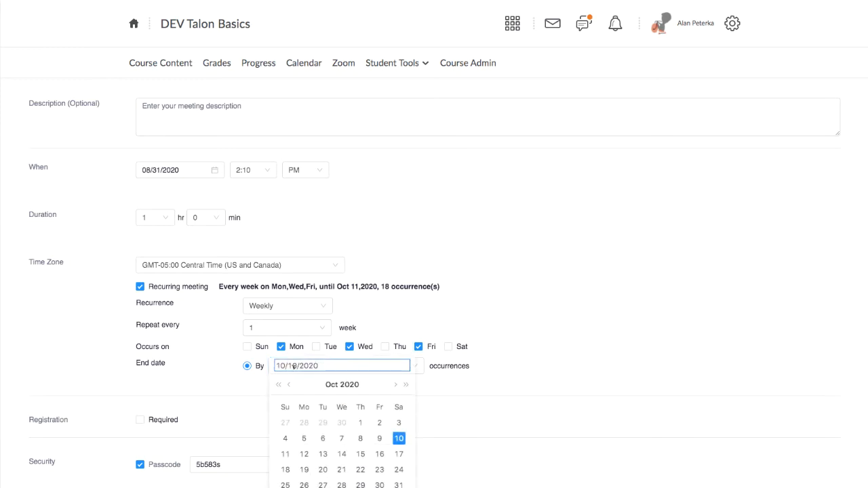
pyautogui.click(395, 385)
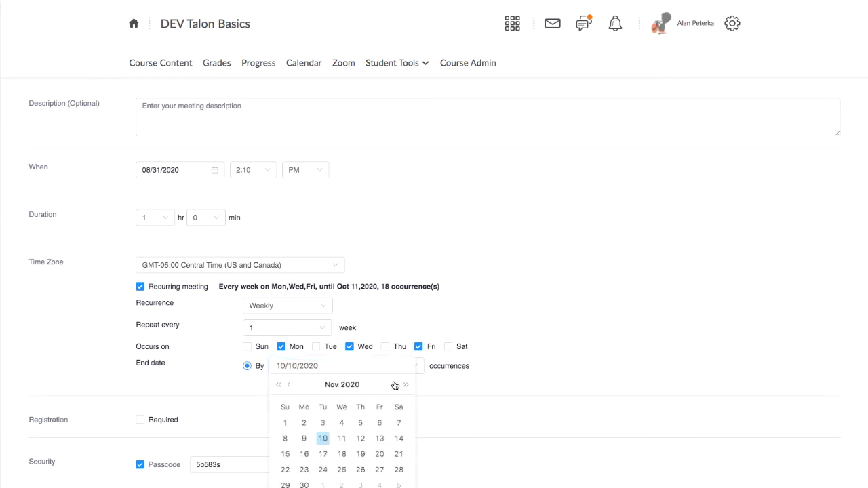
pyautogui.click(395, 385)
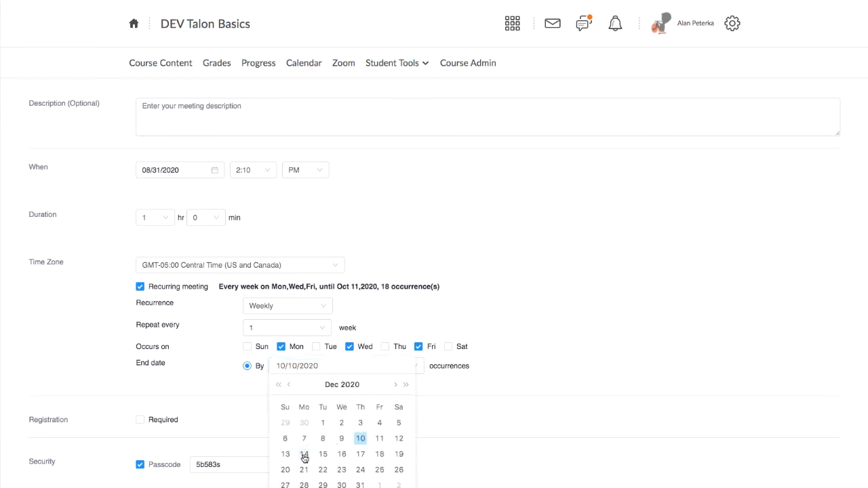
pyautogui.click(307, 457)
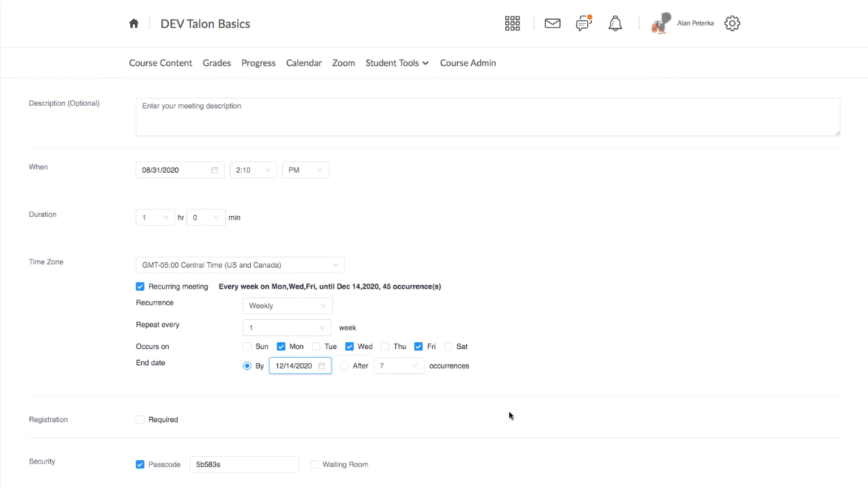
# Step: Enable the Waiting Room option under Security
pyautogui.scroll(-3)
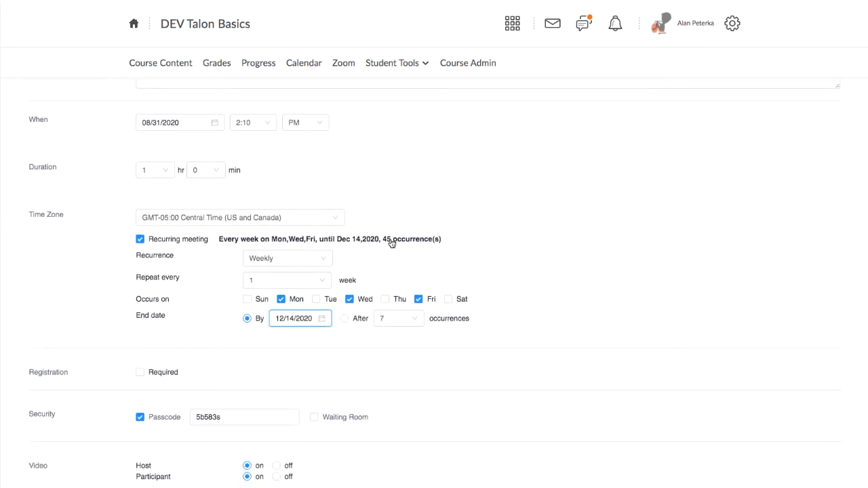
pyautogui.moveTo(412, 242)
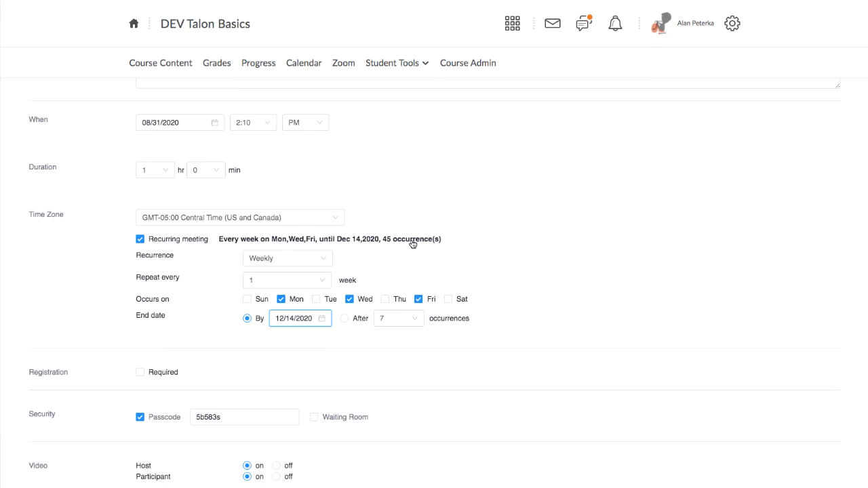
pyautogui.scroll(-3)
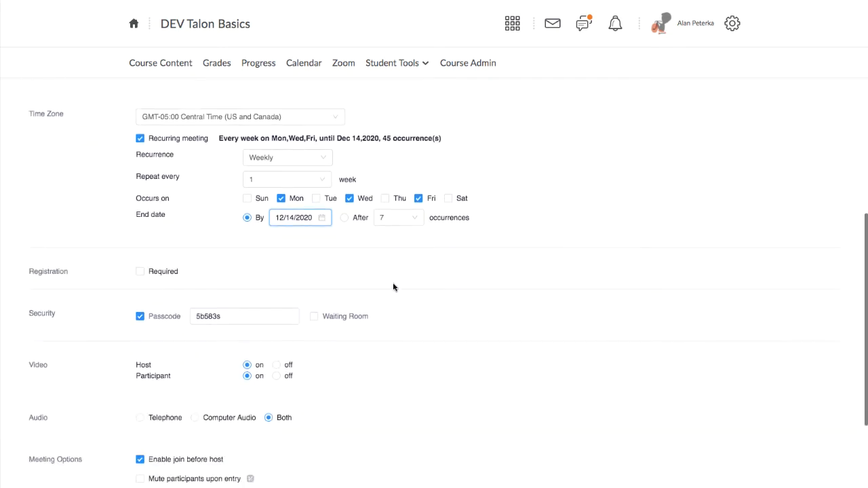
pyautogui.moveTo(397, 143)
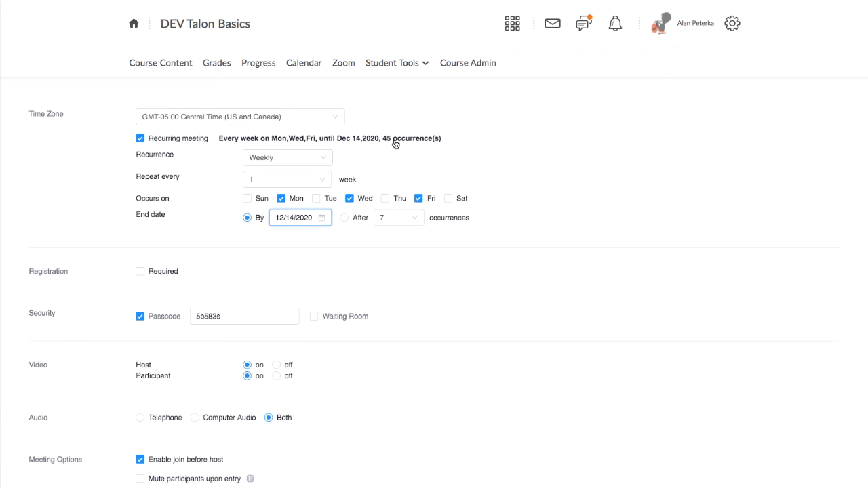
pyautogui.moveTo(219, 258)
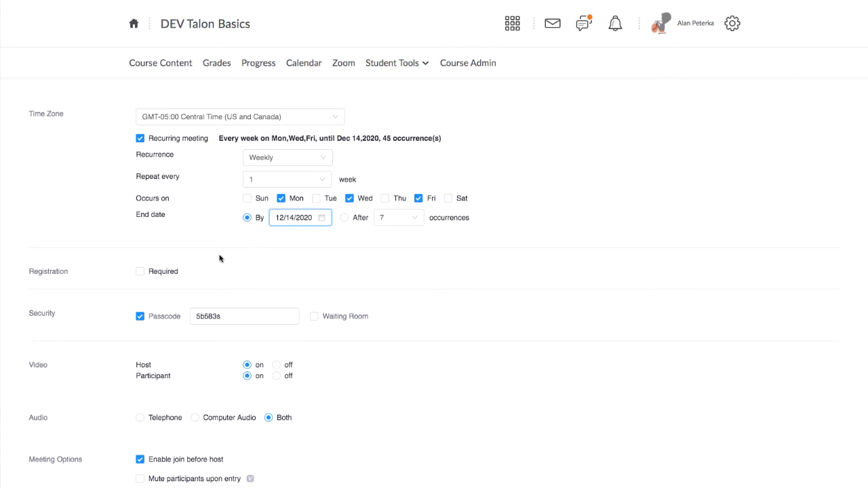
pyautogui.moveTo(157, 286)
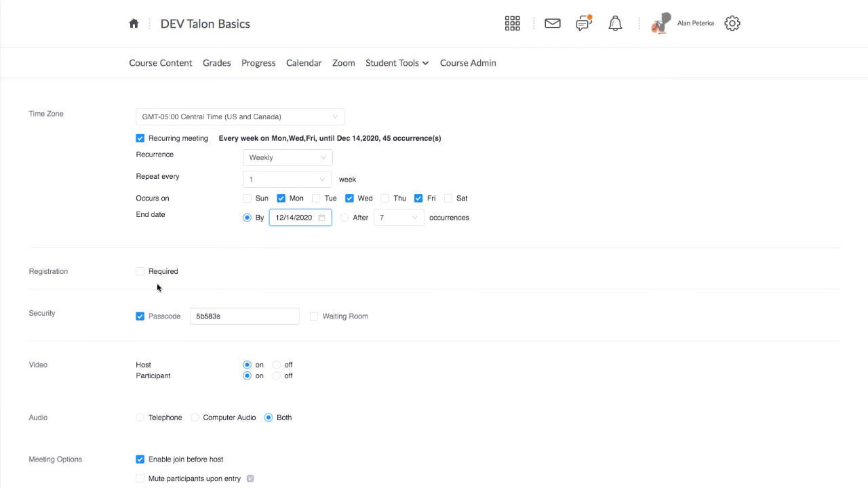
pyautogui.moveTo(313, 321)
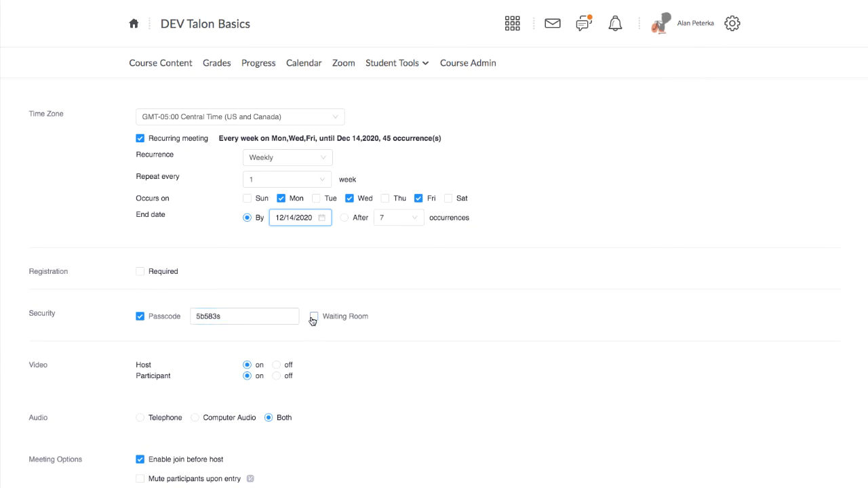
pyautogui.click(313, 317)
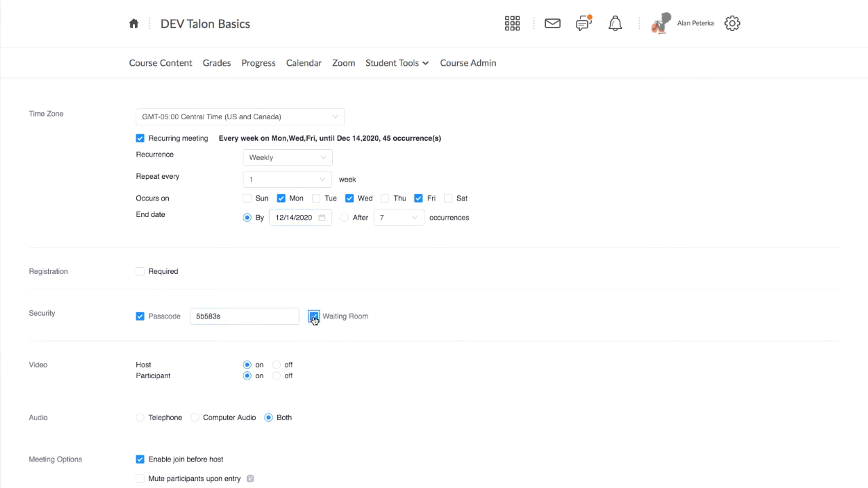
pyautogui.click(313, 316)
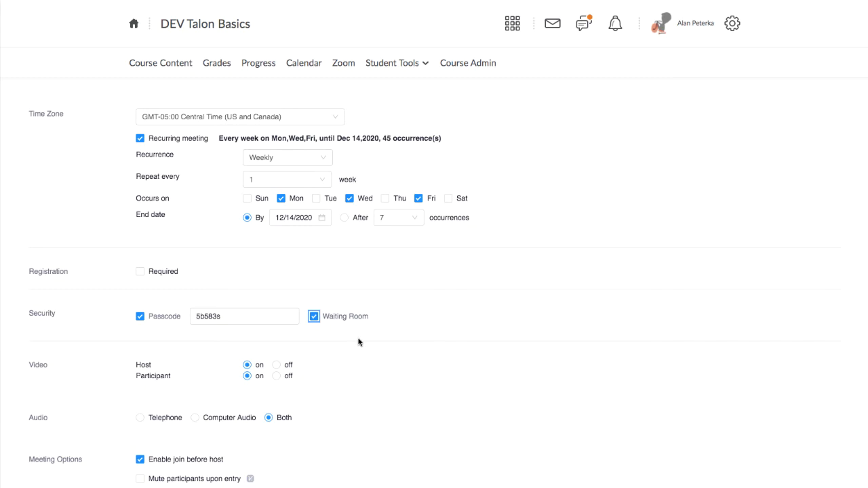
pyautogui.scroll(-3)
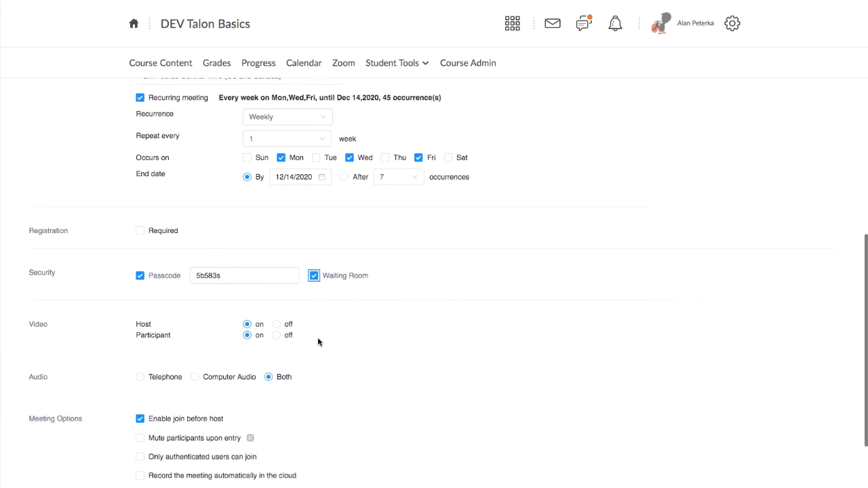
pyautogui.scroll(-3)
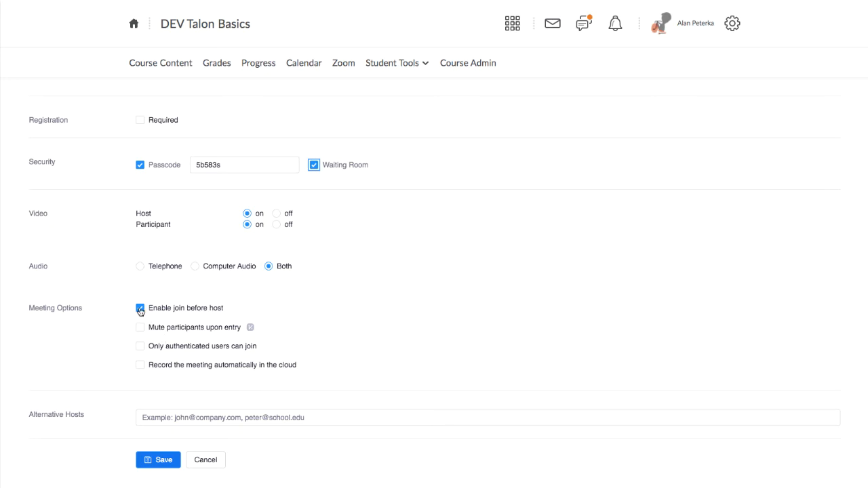
# Step: Disable join before host and enable muting participants upon entry
pyautogui.click(139, 309)
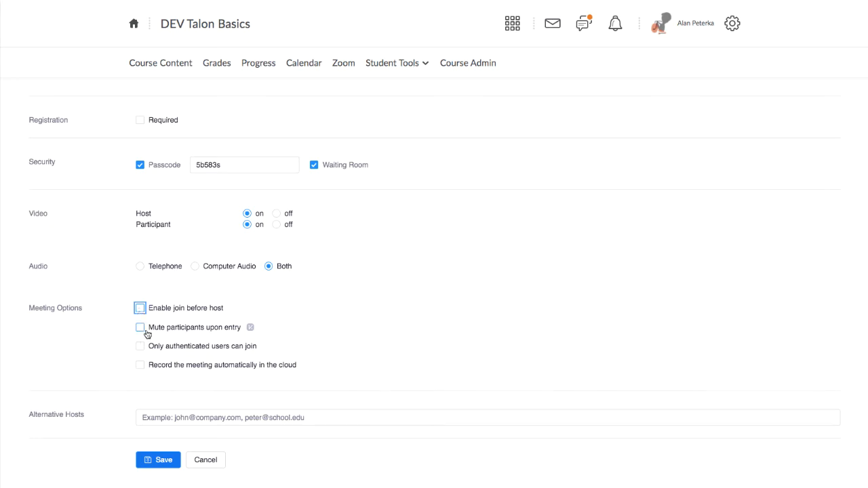
pyautogui.click(137, 327)
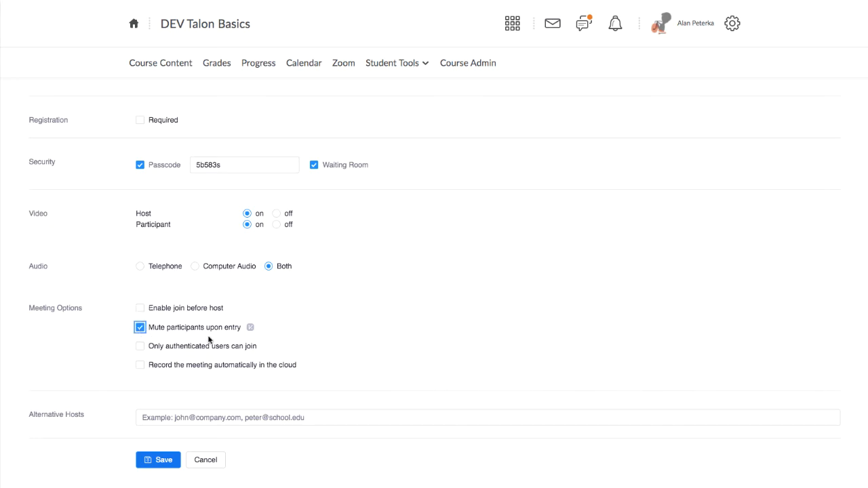
pyautogui.moveTo(191, 331)
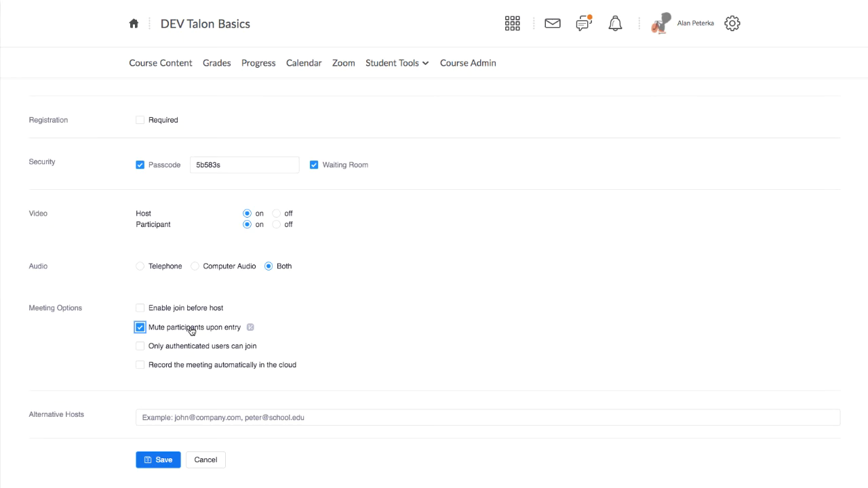
pyautogui.moveTo(205, 343)
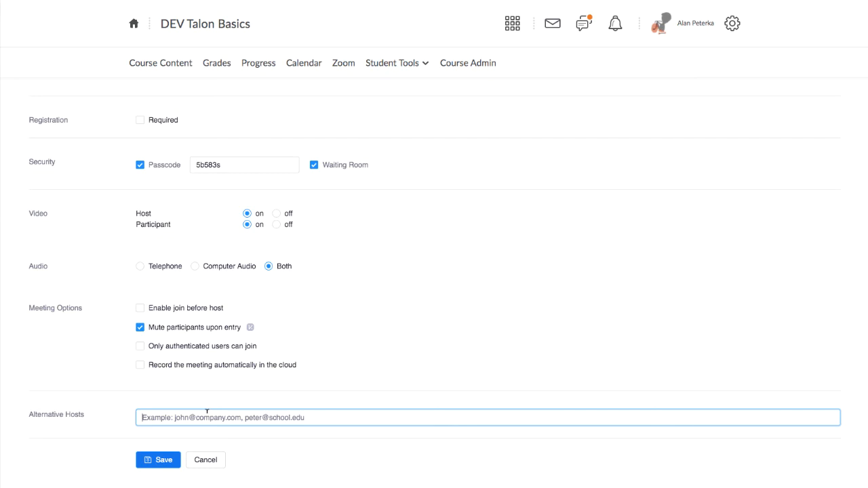
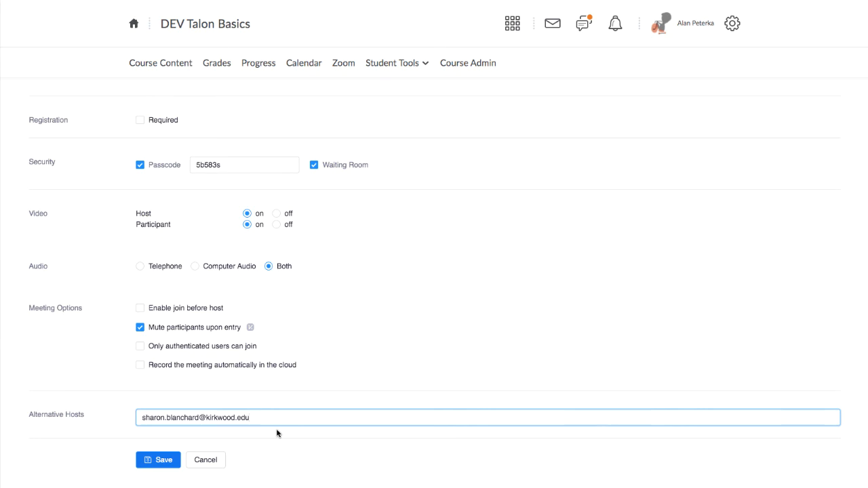
# Step: Enter the alternative host's email address and save the meeting
pyautogui.click(157, 460)
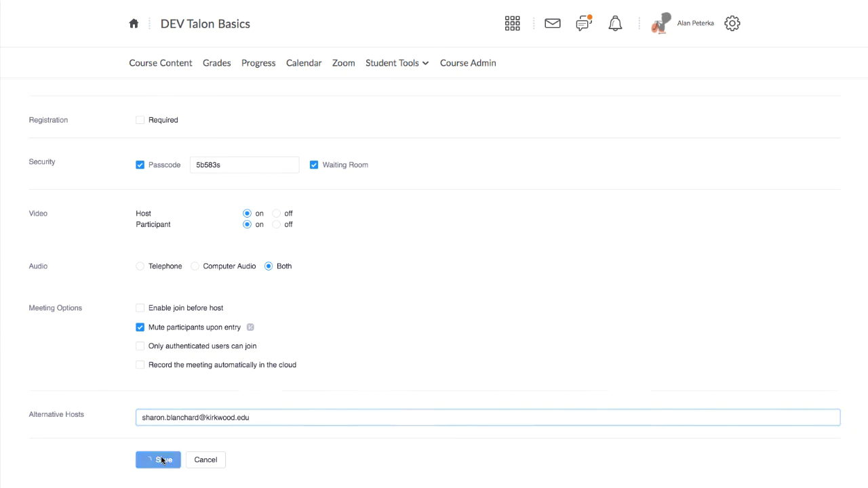
# Step: Finish saving and return to Upcoming Meetings showing the recurring Talon Basics occurrences
pyautogui.click(158, 460)
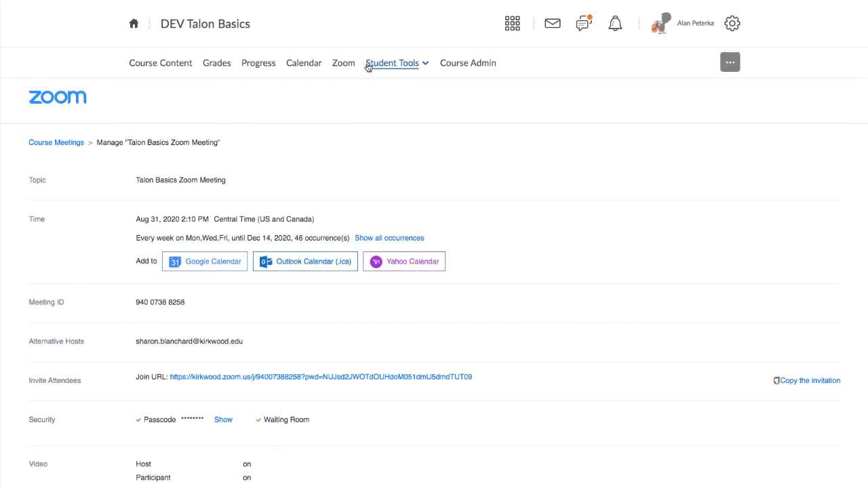
pyautogui.click(56, 142)
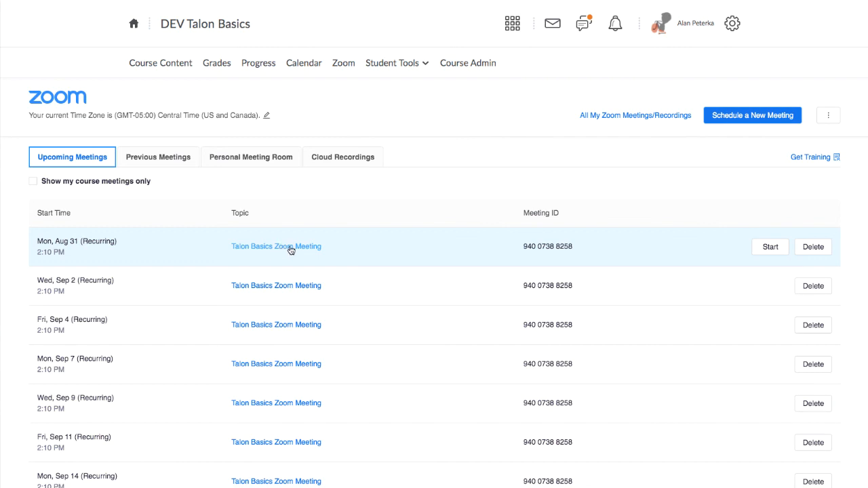
pyautogui.moveTo(284, 431)
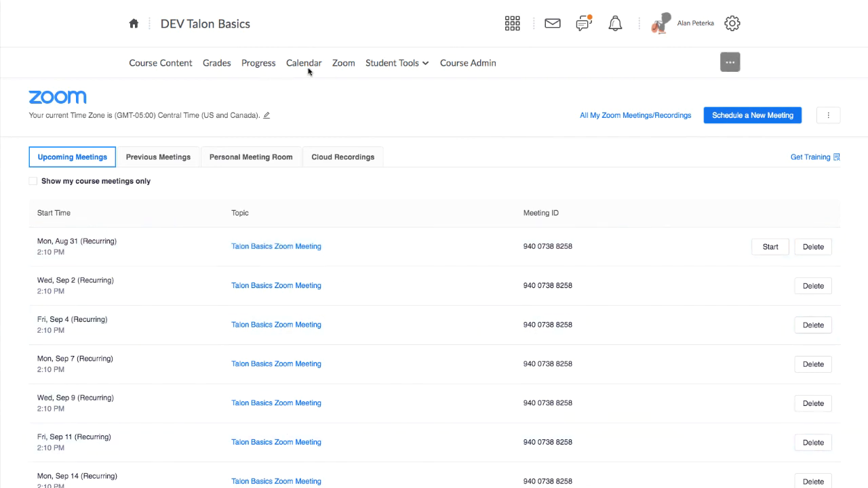
pyautogui.moveTo(312, 67)
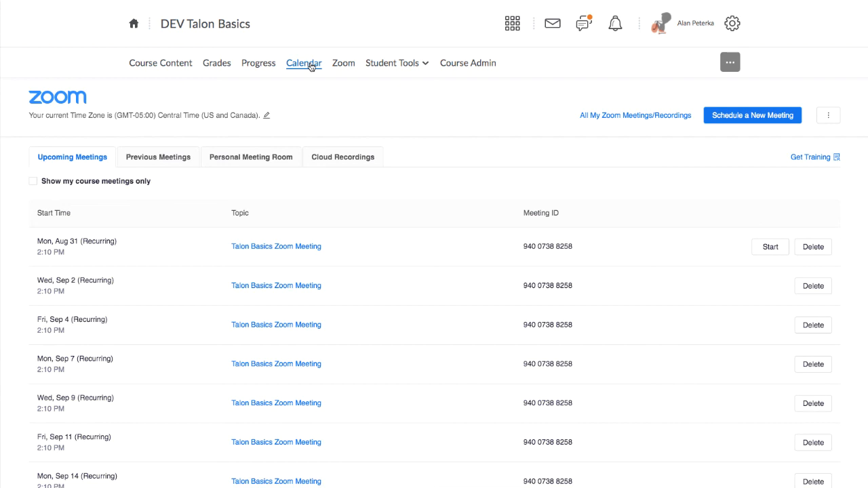
pyautogui.click(304, 63)
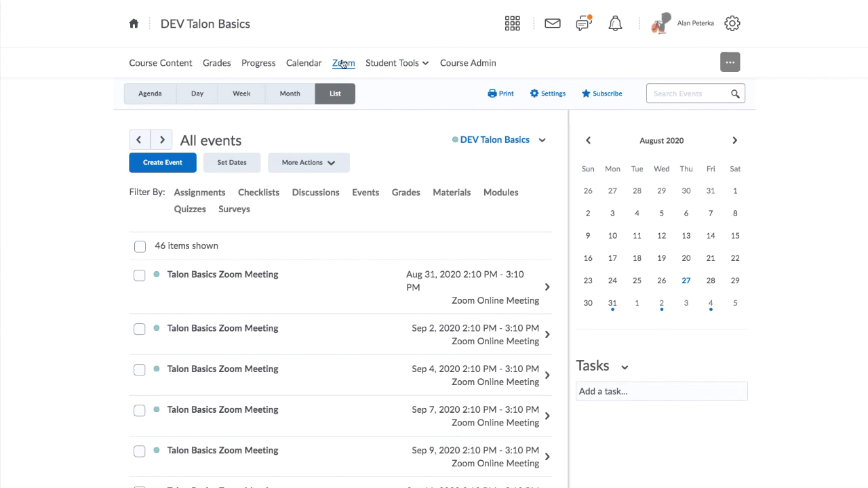
pyautogui.click(343, 62)
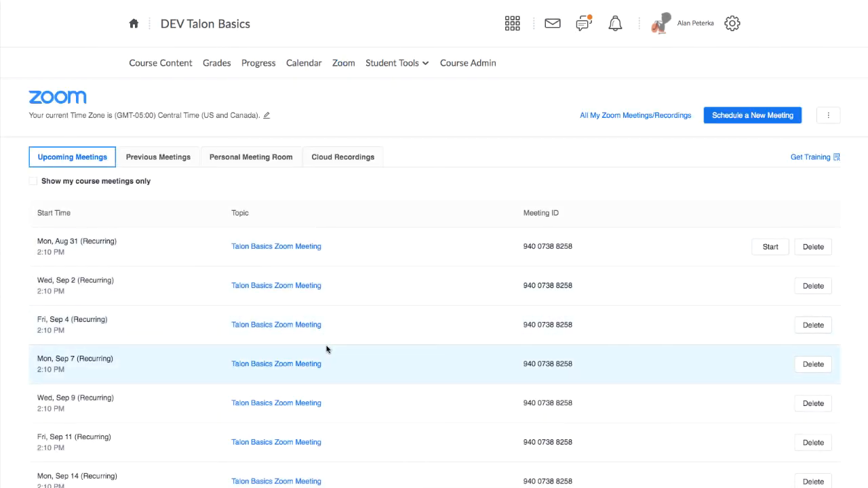
pyautogui.moveTo(387, 375)
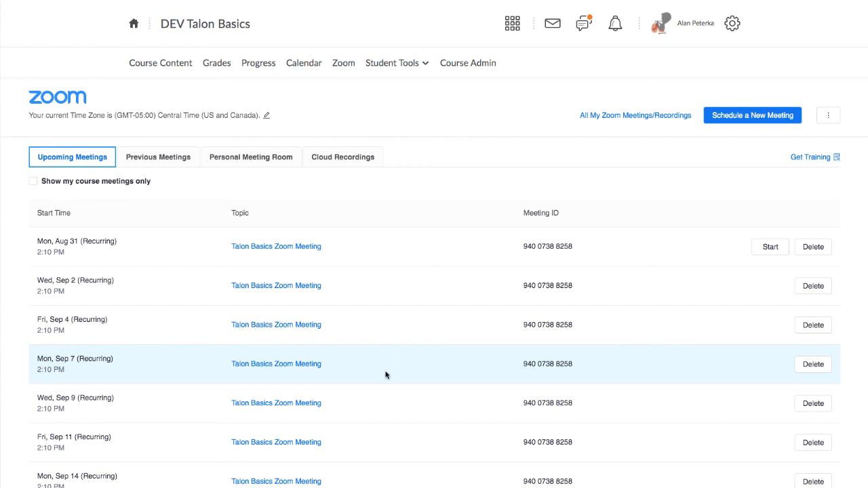